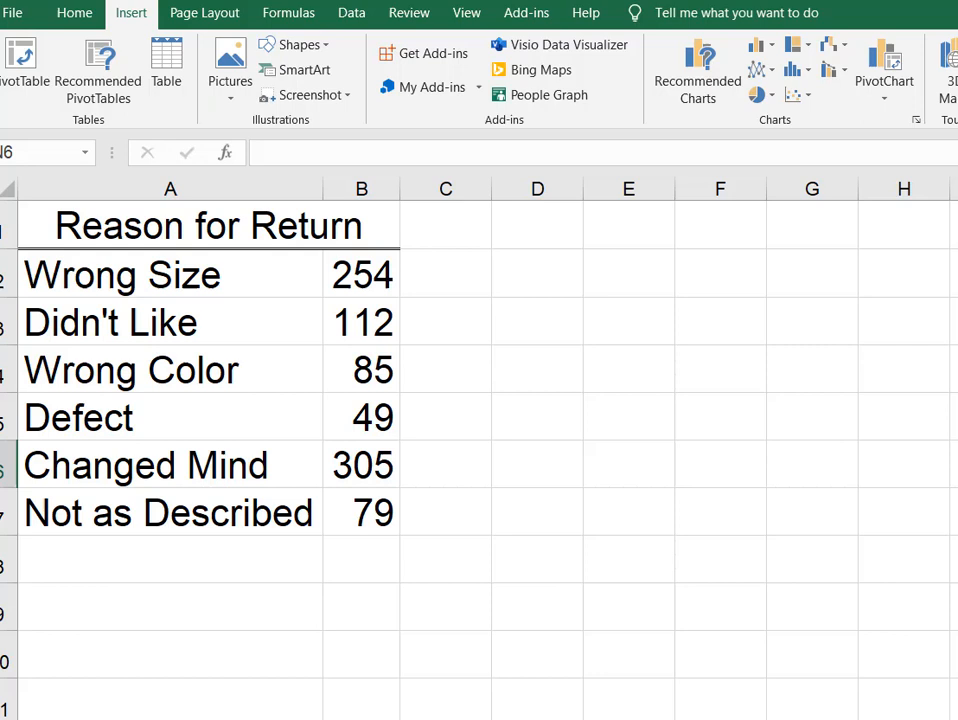
{"action": "mouse_move", "coordinate": [124, 320]}
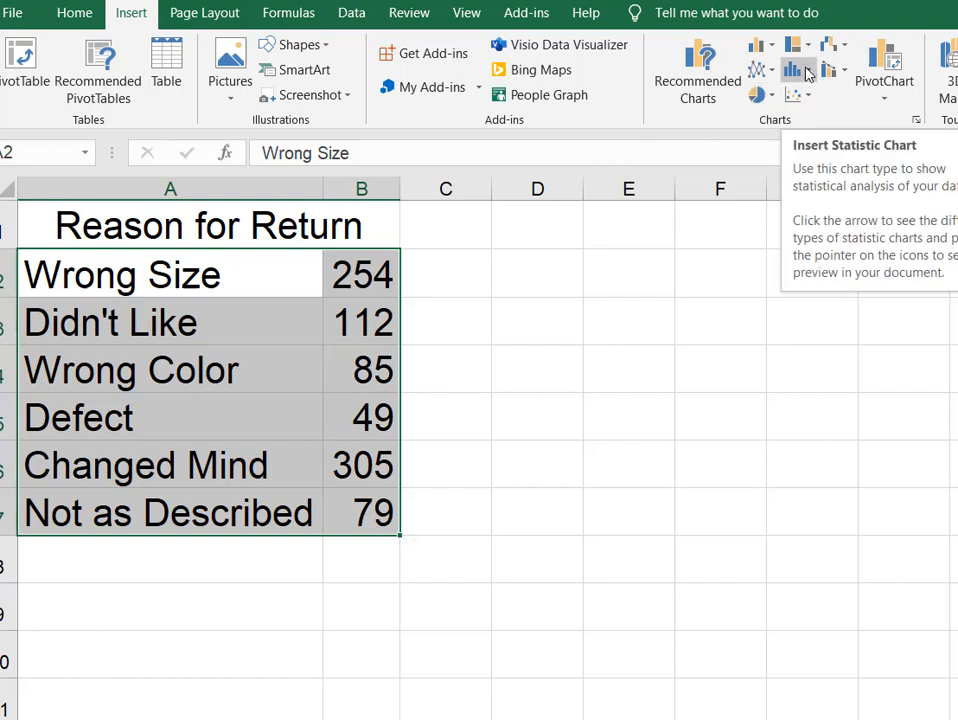
Insert a Pareto chart of the six return reasons with cumulative percentage line
{"action": "left_click", "coordinate": [800, 70]}
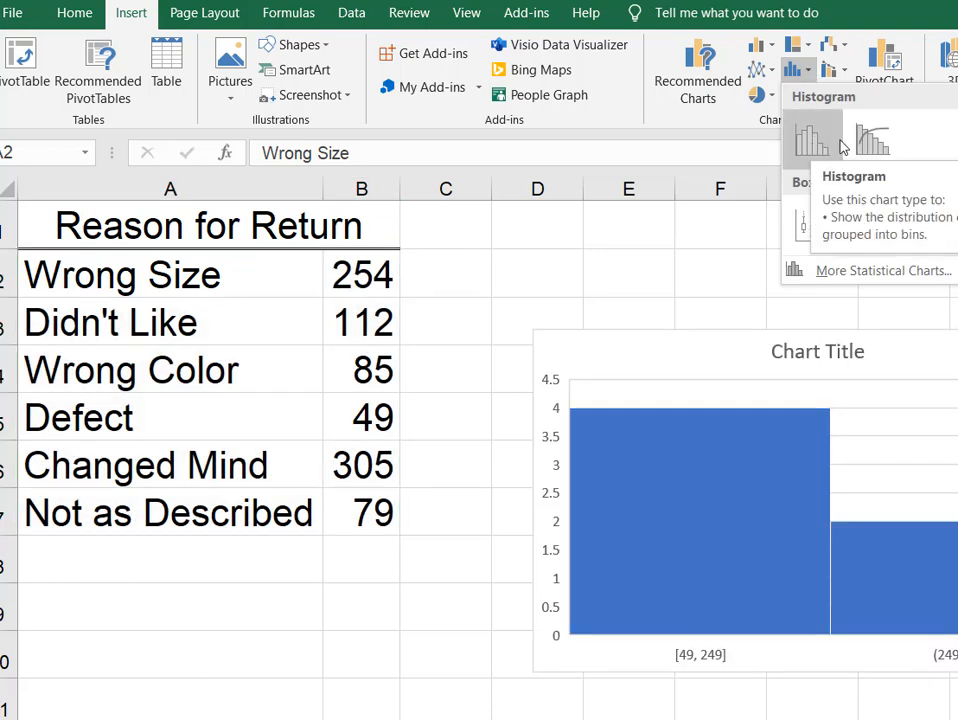
{"action": "mouse_move", "coordinate": [872, 138]}
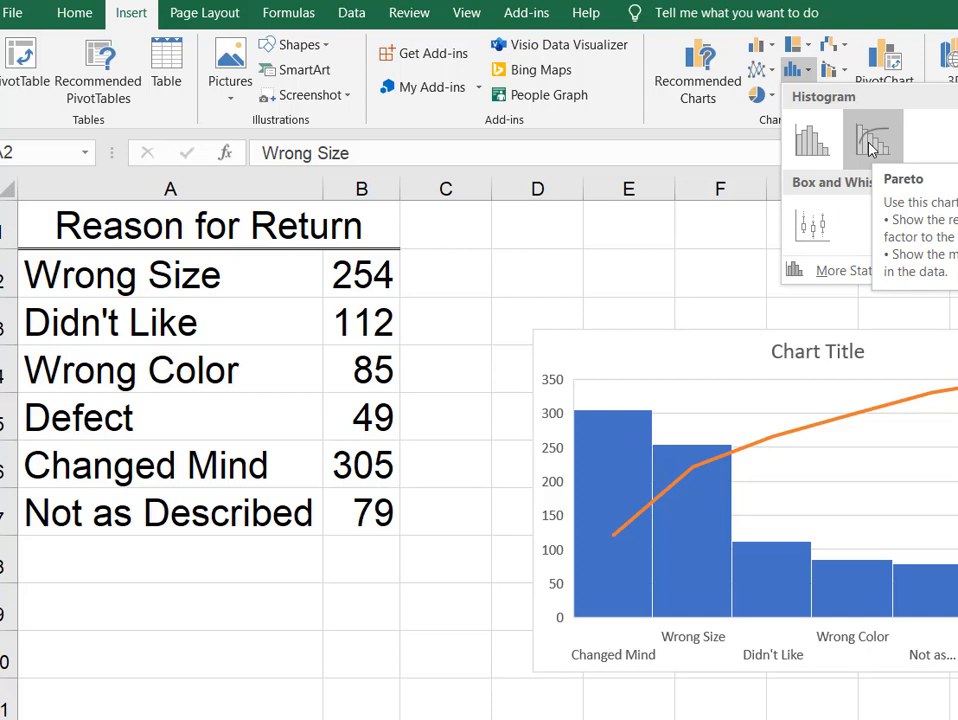
{"action": "left_click", "coordinate": [872, 136]}
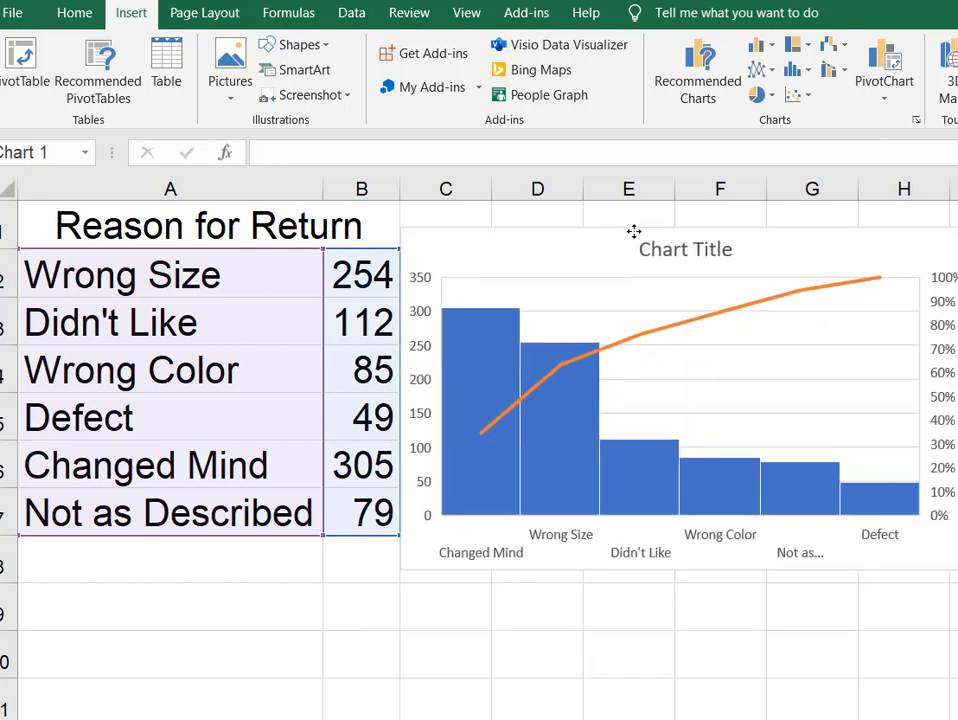
{"action": "scroll", "scroll_direction": "right", "scroll_amount": 3}
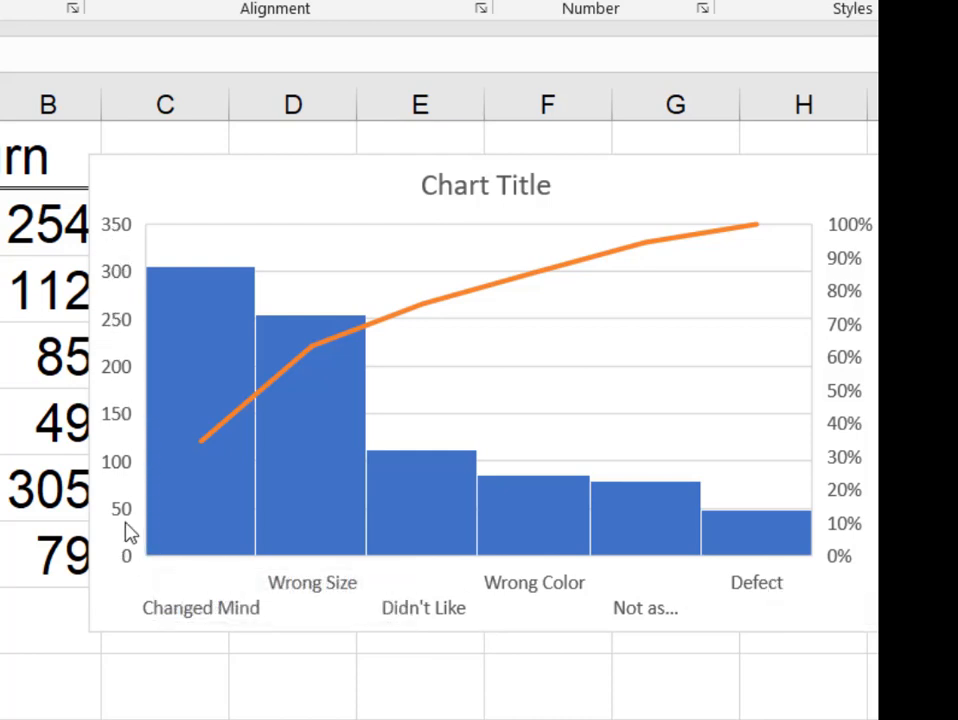
{"action": "mouse_move", "coordinate": [110, 236]}
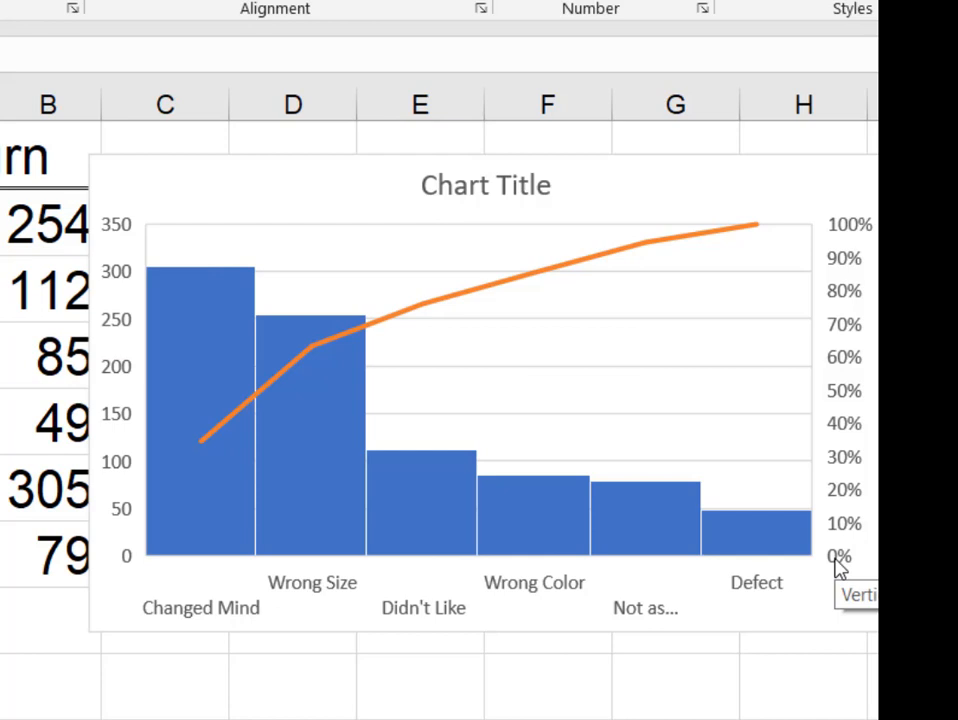
{"action": "mouse_move", "coordinate": [840, 518]}
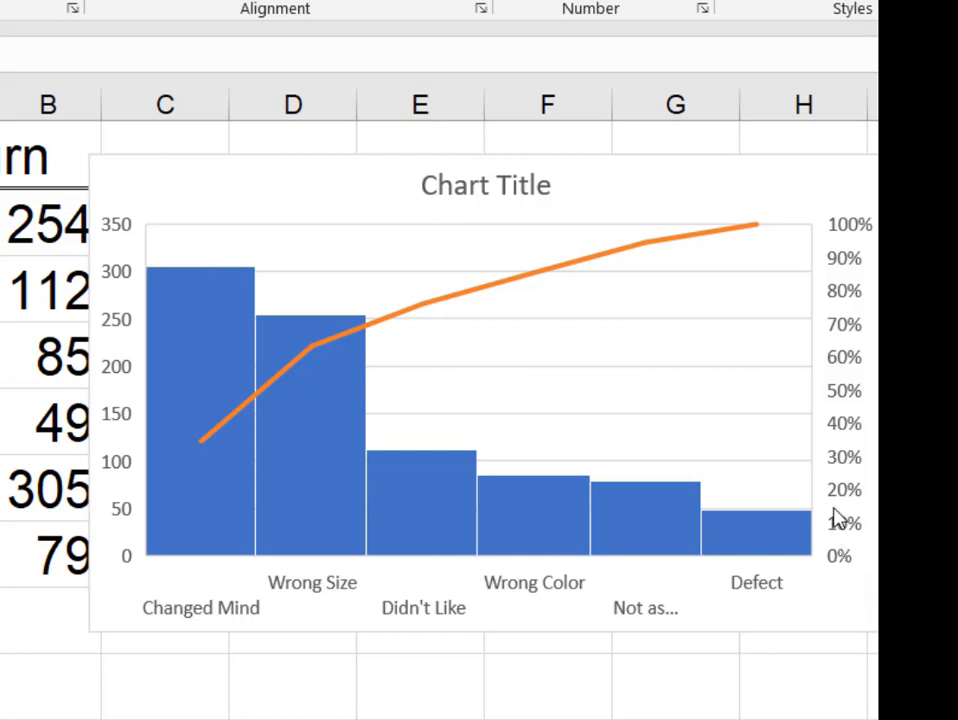
{"action": "mouse_move", "coordinate": [684, 308]}
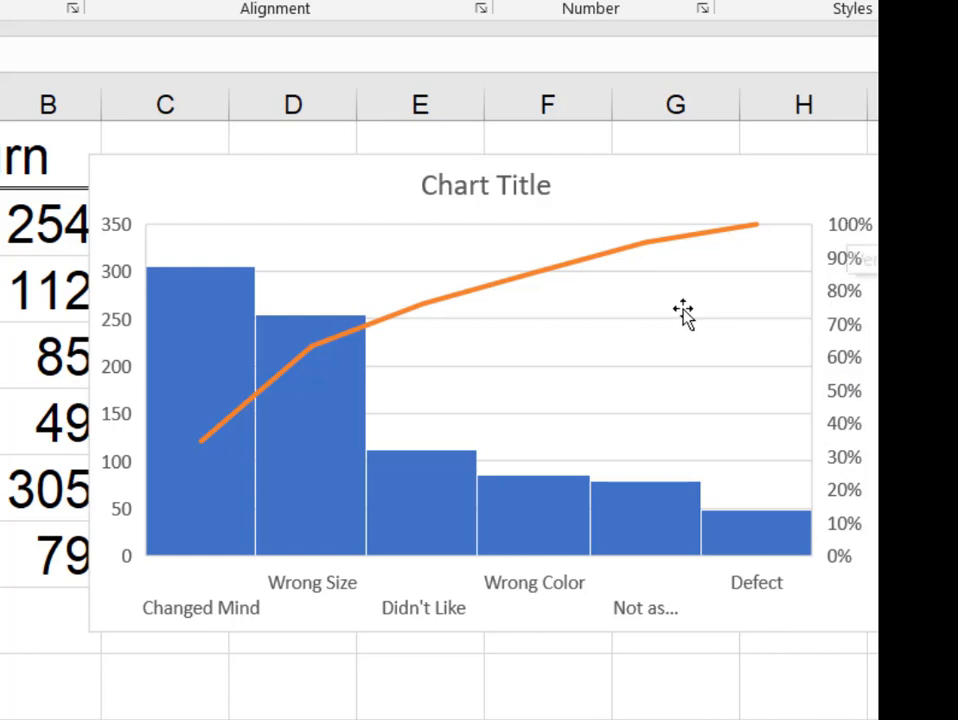
{"action": "mouse_move", "coordinate": [332, 330]}
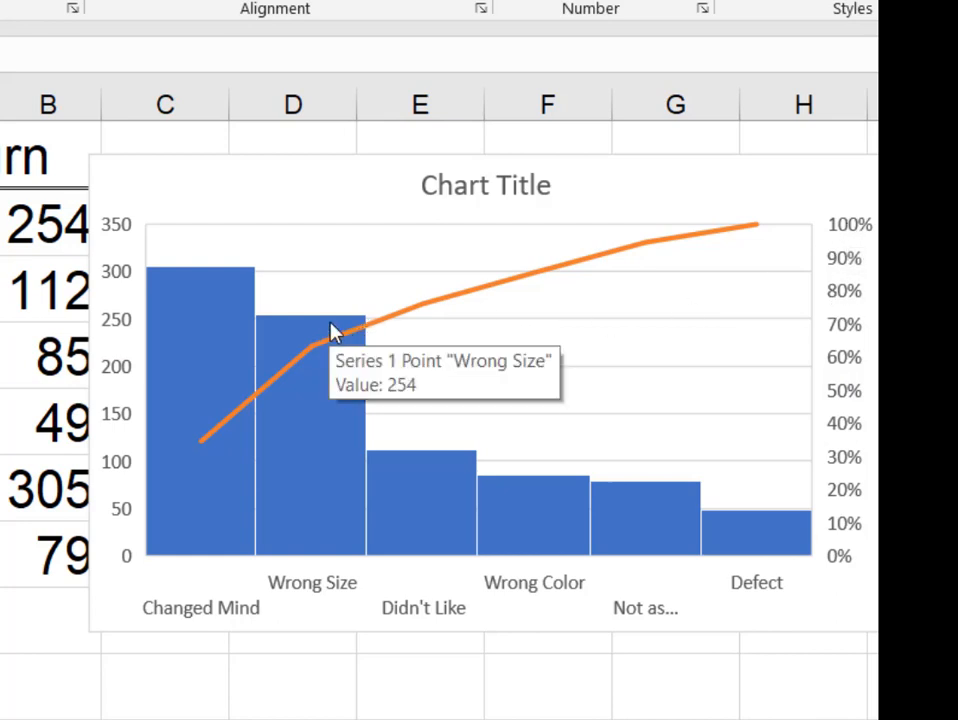
{"action": "mouse_move", "coordinate": [828, 338]}
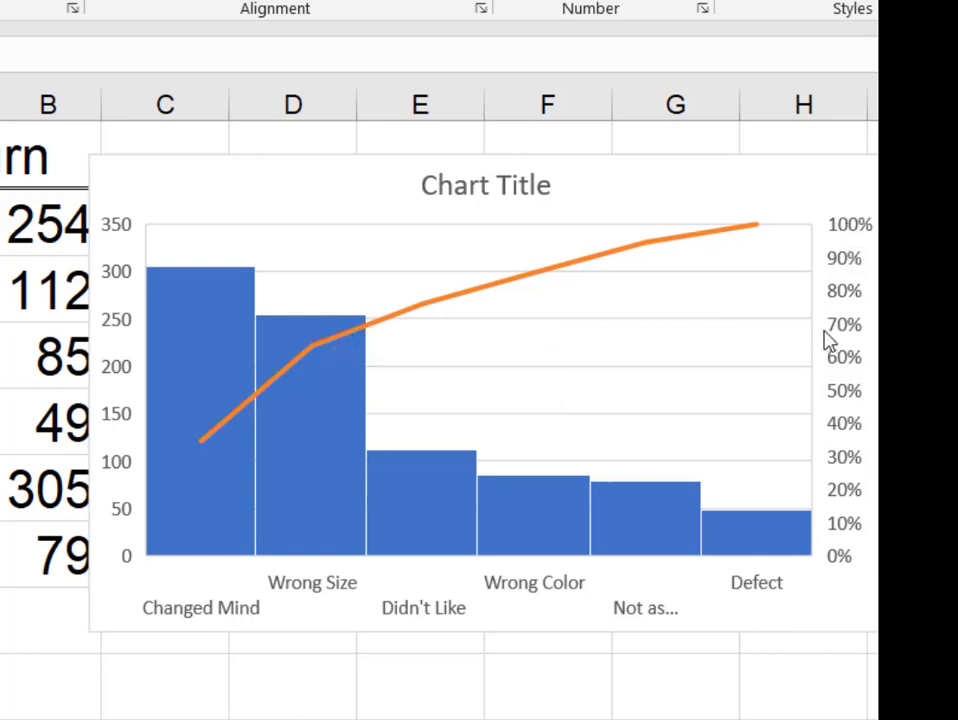
{"action": "mouse_move", "coordinate": [840, 338]}
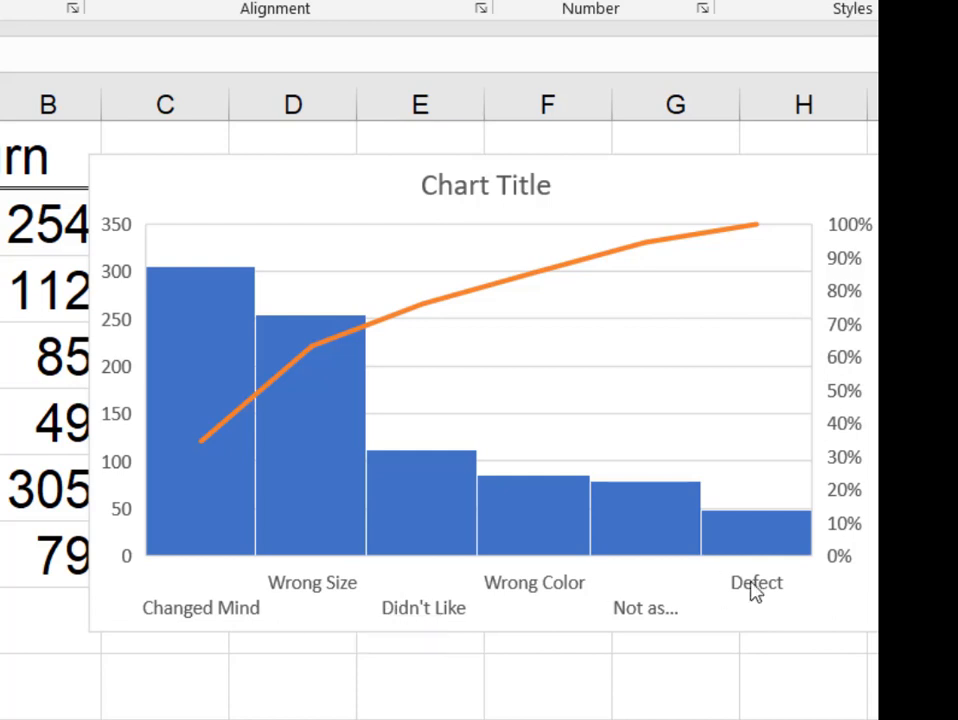
{"action": "mouse_move", "coordinate": [744, 570]}
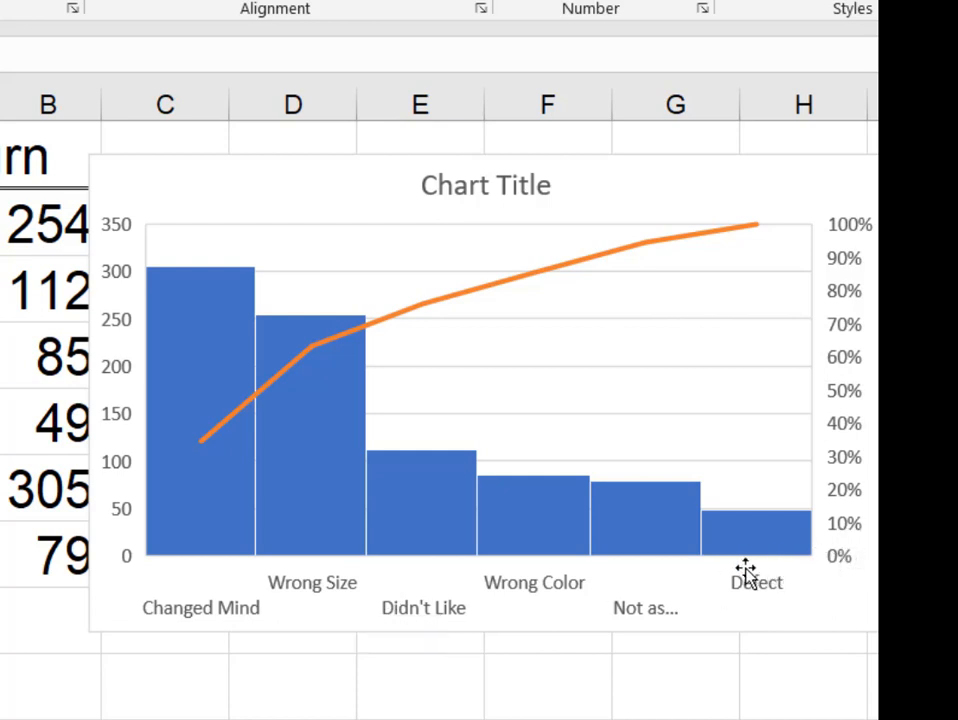